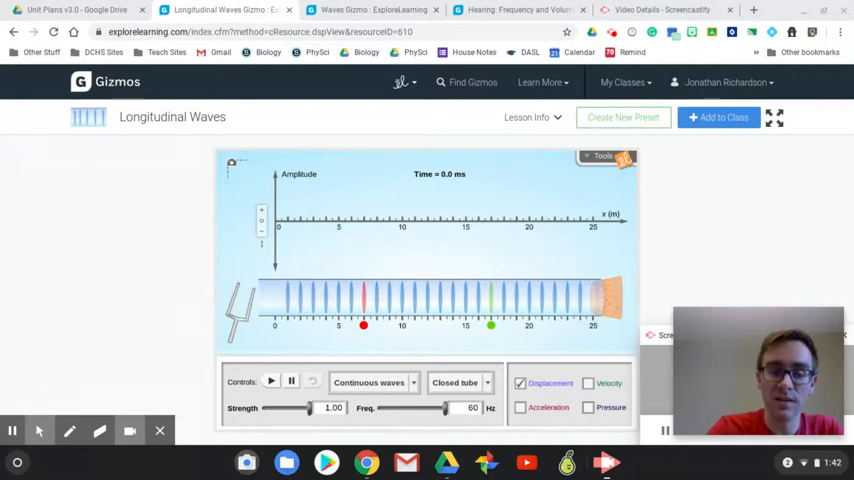
# - Play the continuous longitudinal wave so it fills the displacement graph
pyautogui.click(271, 382)
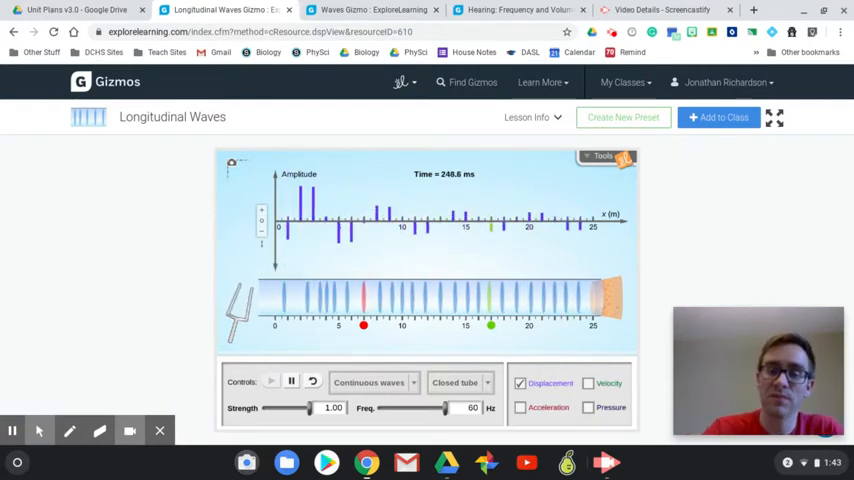
# - Pause the wave, underline the title, draw travel arrows and trace a wave on the graph
pyautogui.click(271, 382)
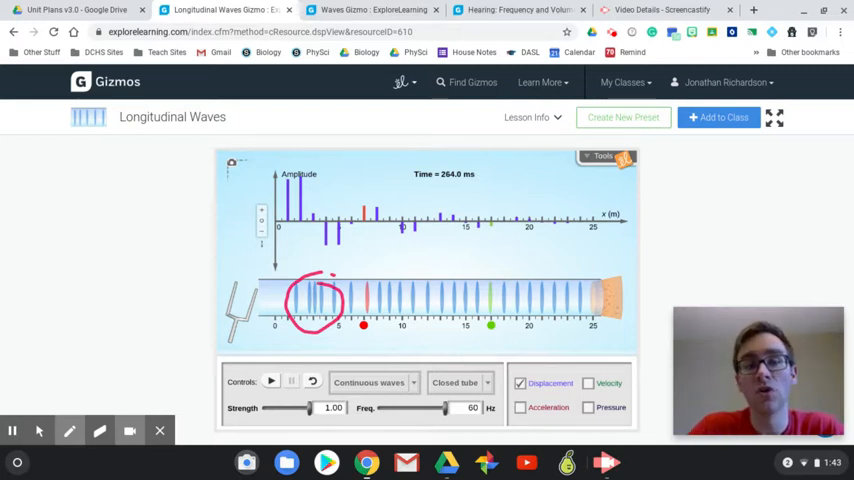
pyautogui.moveTo(120, 135); pyautogui.dragTo(222, 133)
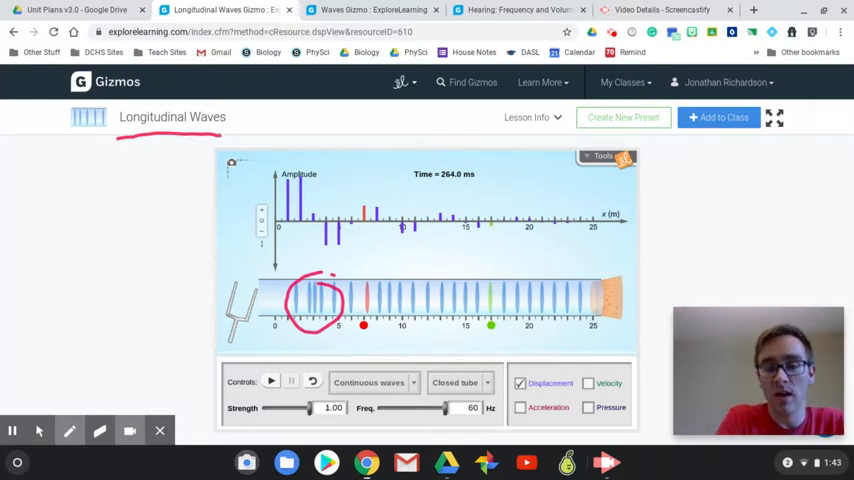
pyautogui.moveTo(378, 338); pyautogui.dragTo(460, 338)
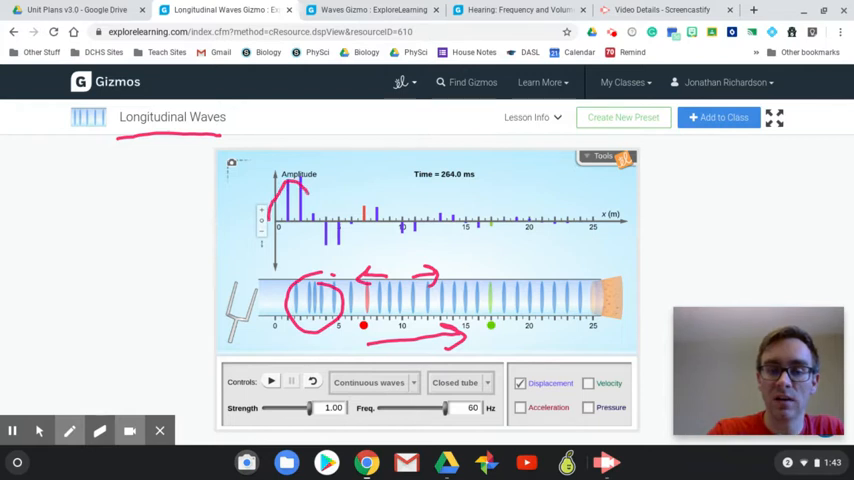
pyautogui.moveTo(320, 195); pyautogui.dragTo(375, 215)
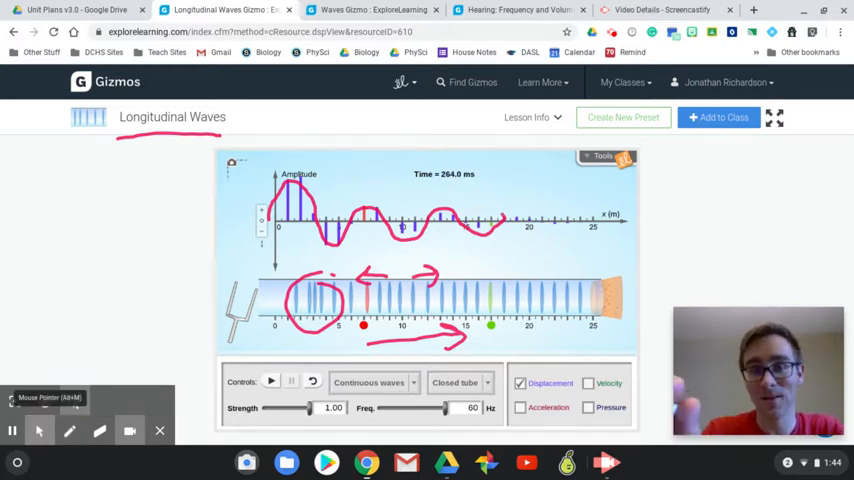
# - Switch from the Screencastify pen back to the mouse pointer
pyautogui.click(519, 10)
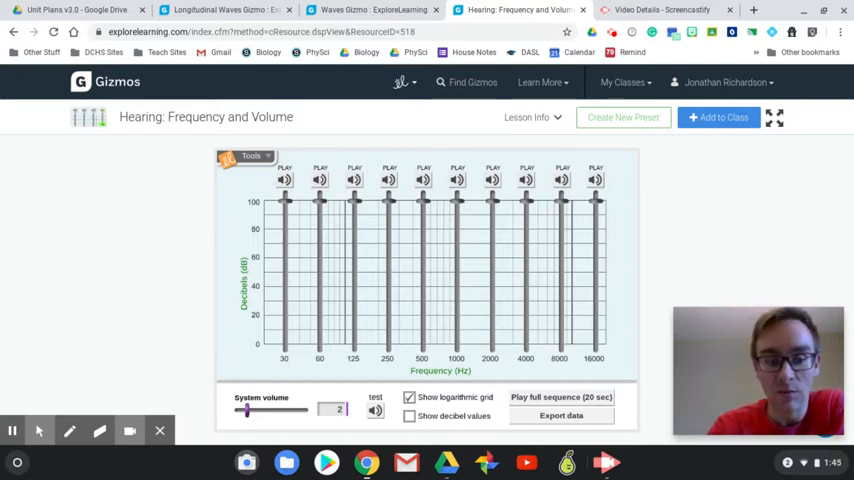
# - Turn on the pen and draw a wide low-frequency wave left of the Gizmo
pyautogui.click(69, 430)
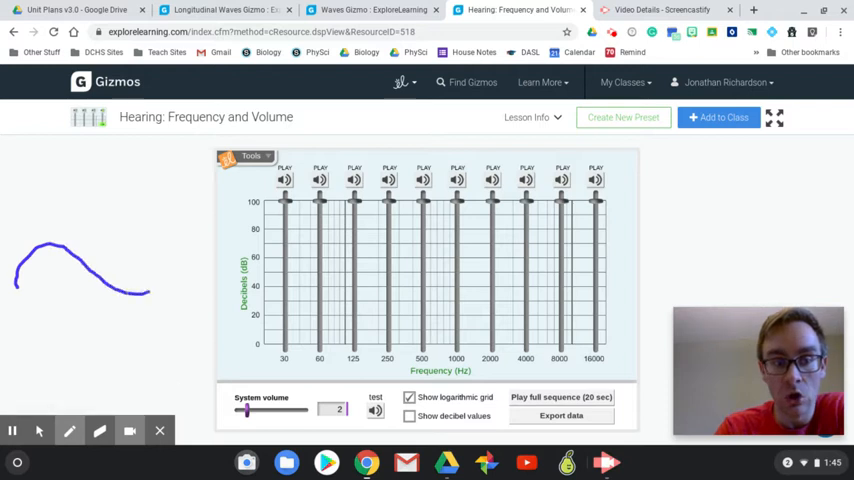
pyautogui.moveTo(145, 290); pyautogui.dragTo(230, 235)
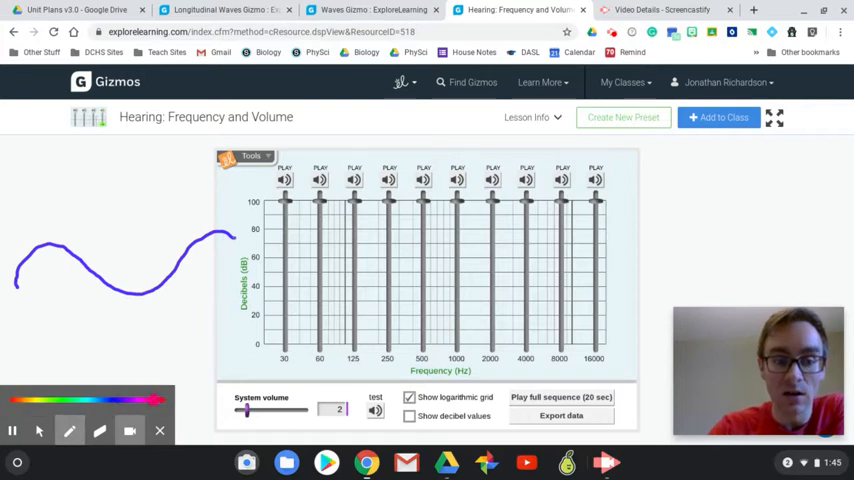
# - Draw a pink wave with closely spaced peaks right of the decibel chart
pyautogui.moveTo(658, 215); pyautogui.dragTo(650, 270)
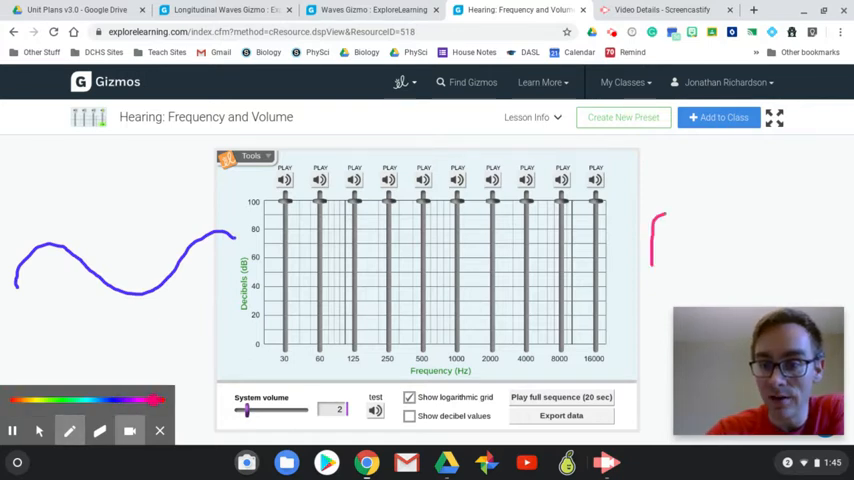
pyautogui.moveTo(655, 210); pyautogui.dragTo(740, 250)
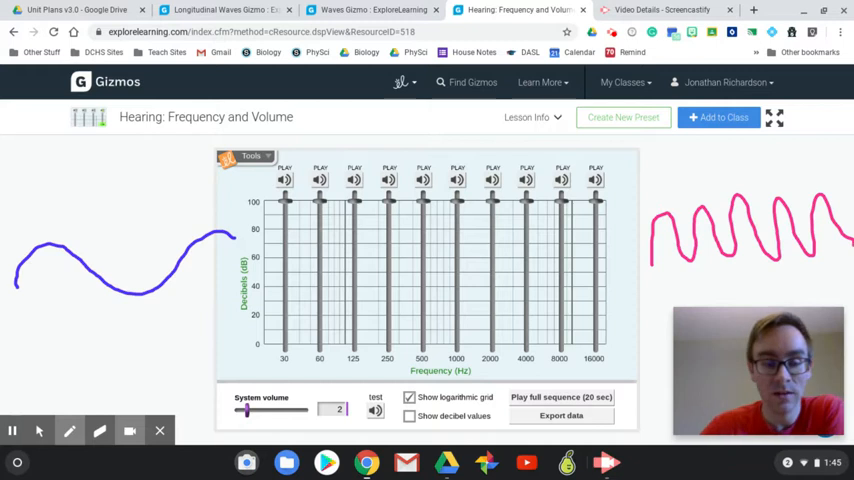
pyautogui.moveTo(38, 430)
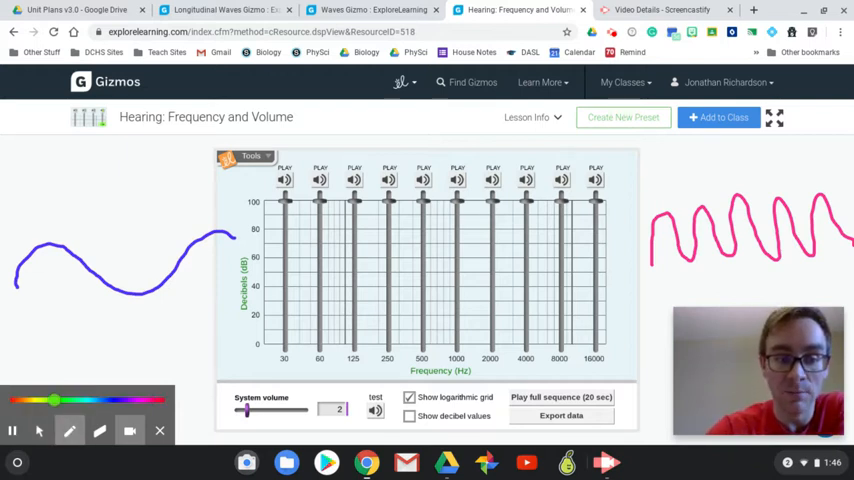
# - Circle the Decibels (dB) label in green and write 'Amplitude' beside it
pyautogui.moveTo(235, 240); pyautogui.dragTo(250, 320)
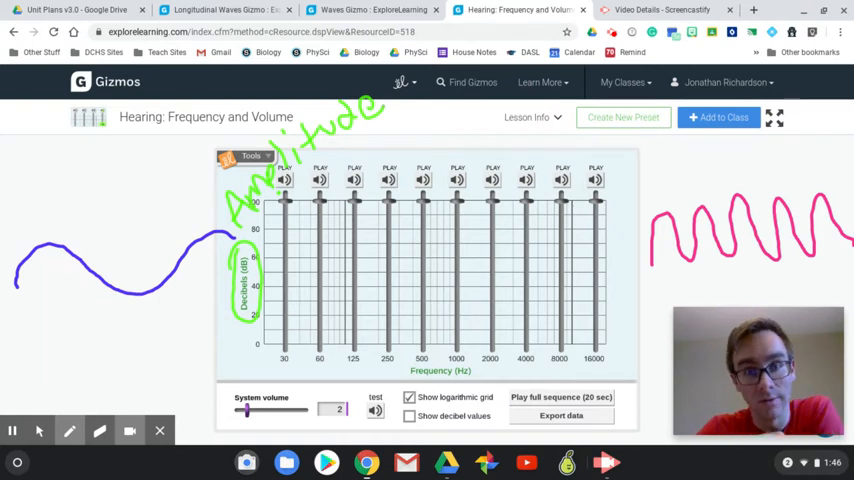
pyautogui.moveTo(39, 430)
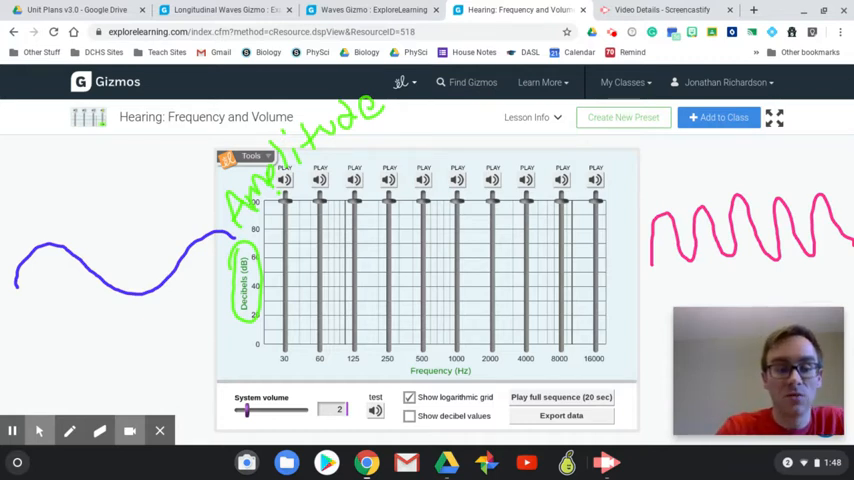
# - Re-enable the pen and begin writing a label above the blue wave
pyautogui.click(69, 430)
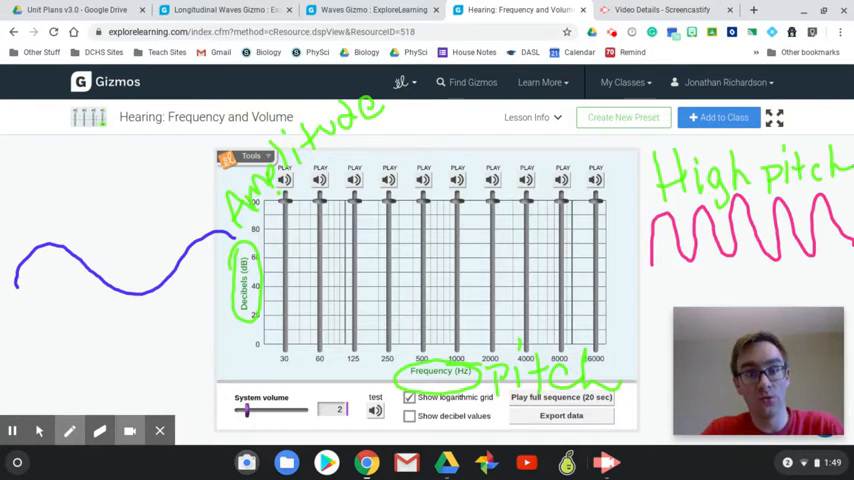
pyautogui.moveTo(18, 185); pyautogui.dragTo(40, 215)
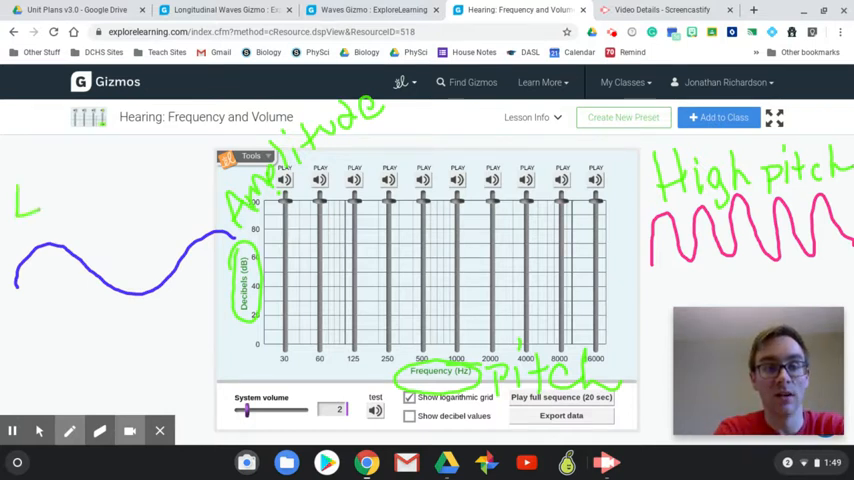